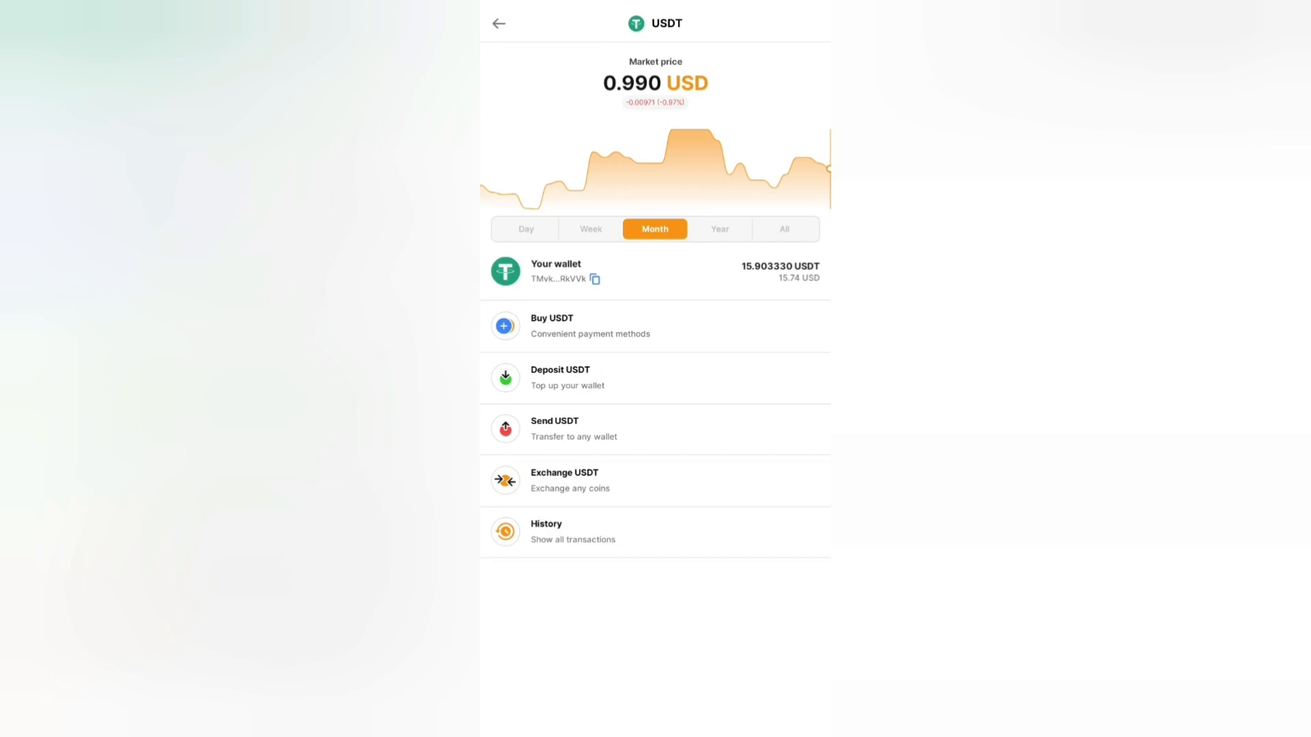
Begin an exchange of the 15.903330 USDT balance from the USDT wallet page.
left_click(563, 479)
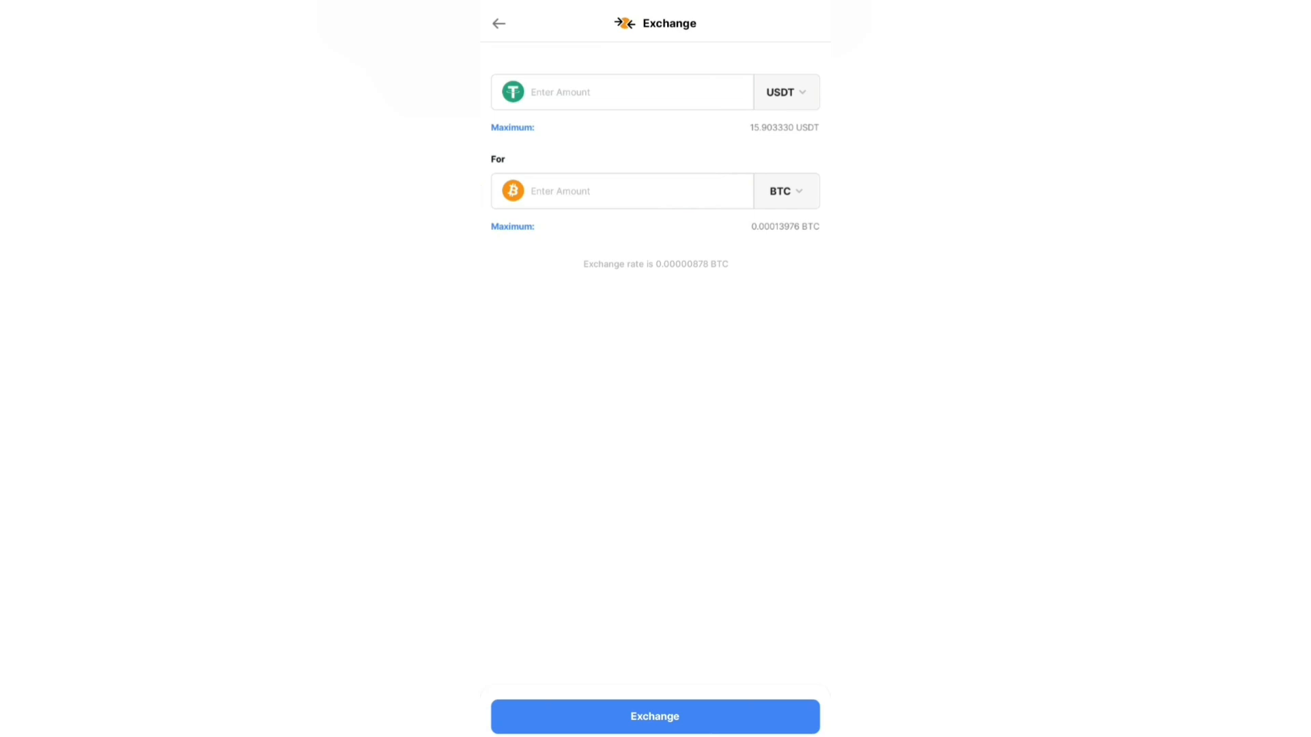
left_click(783, 92)
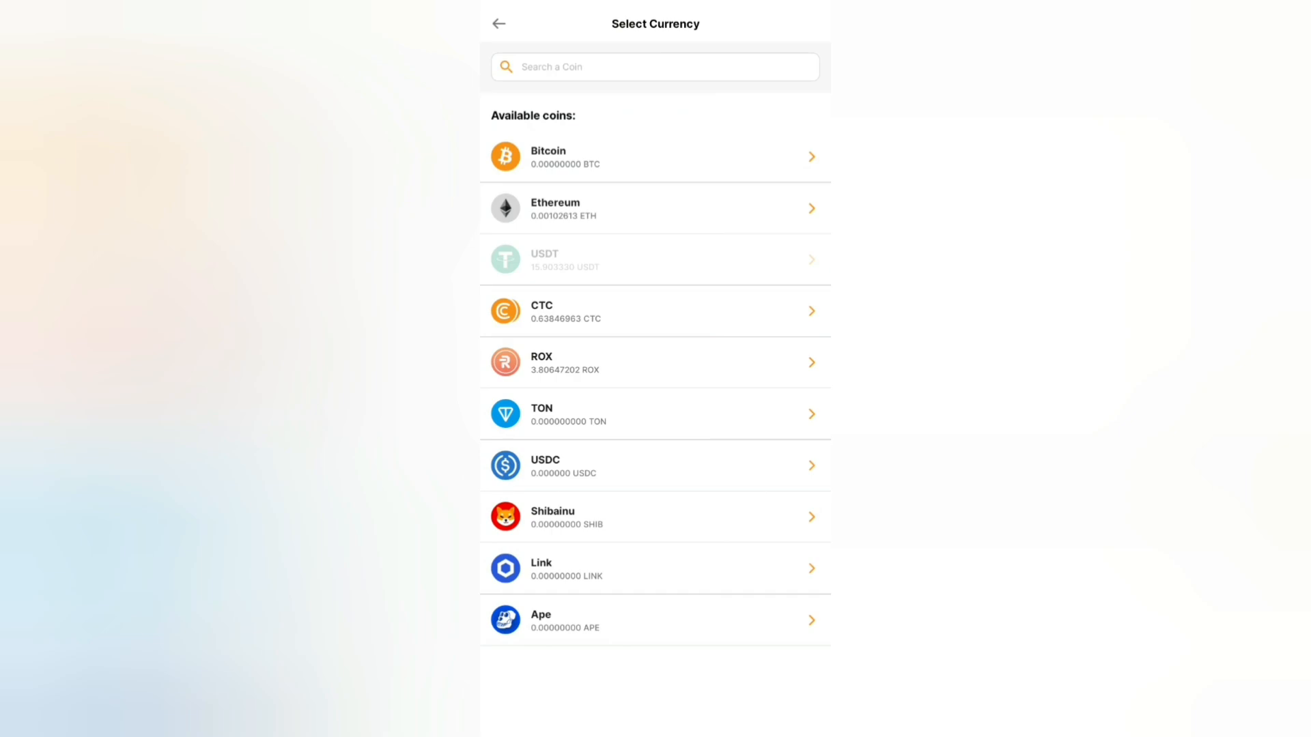
scroll("down", 3)
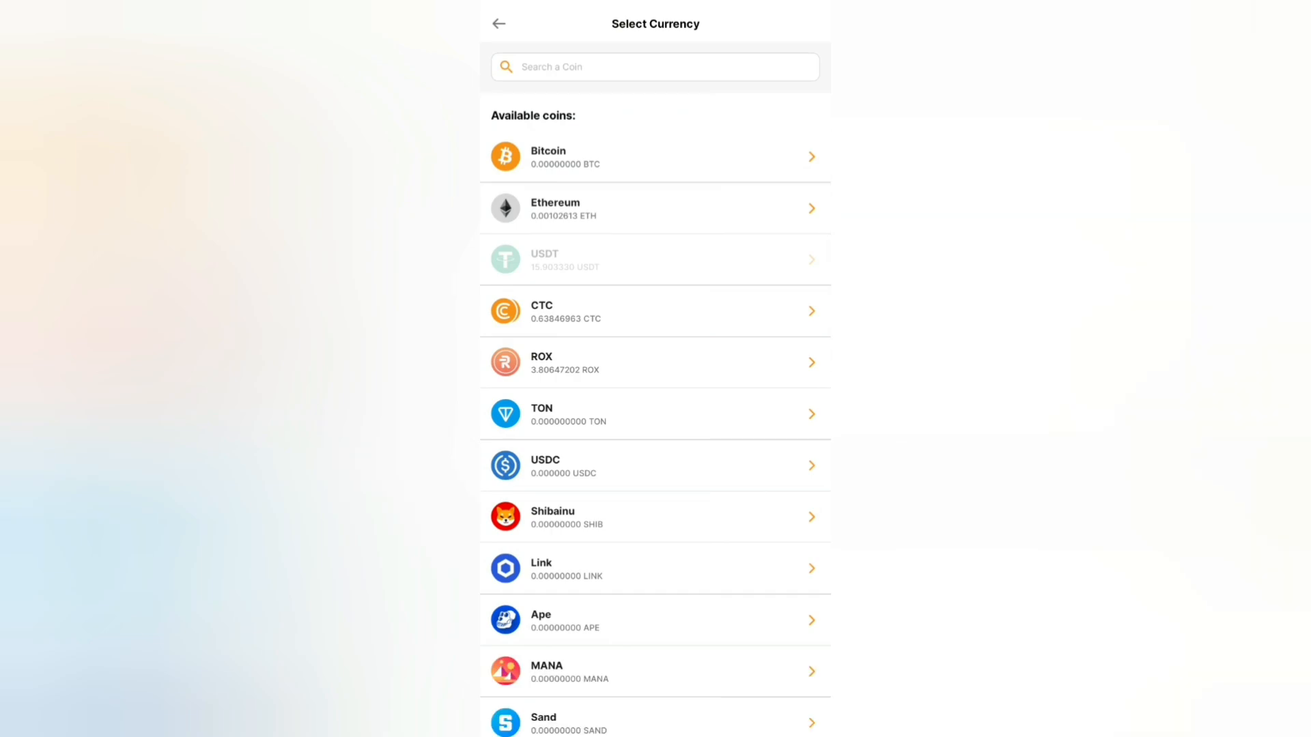
scroll("down", 3)
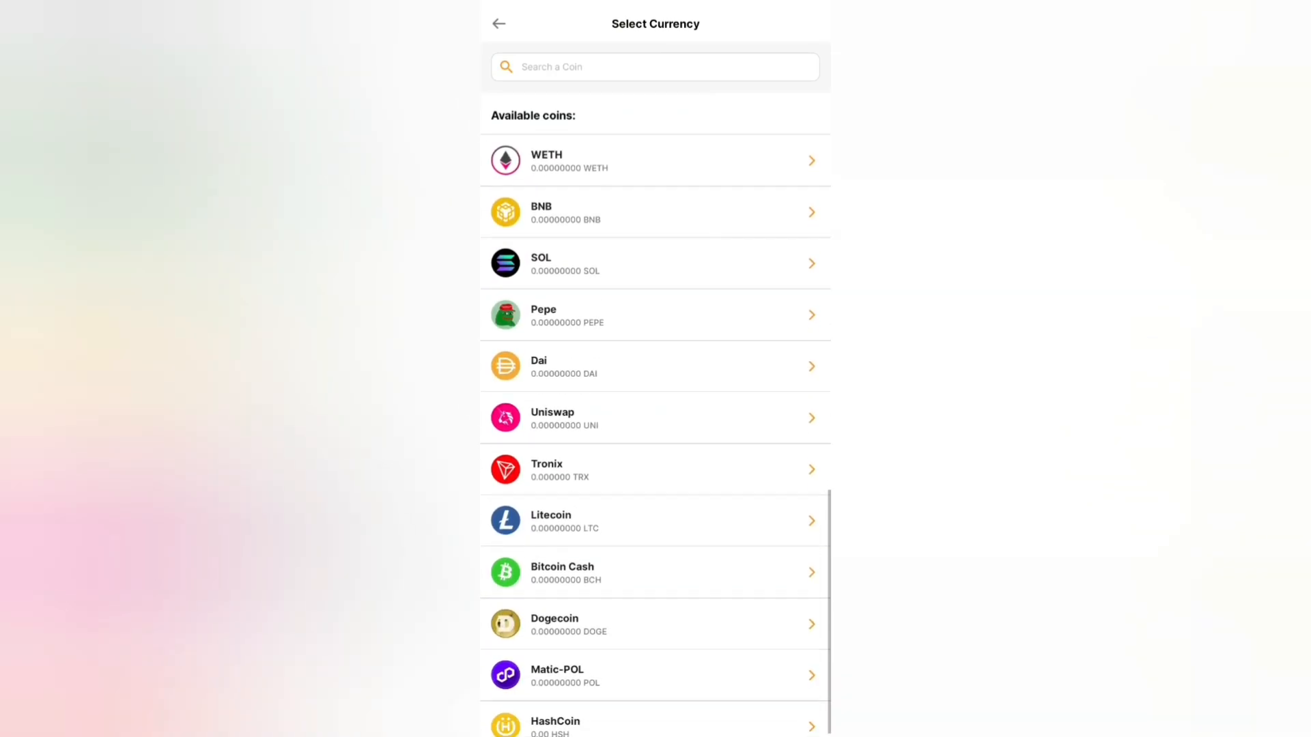
scroll("down", 3)
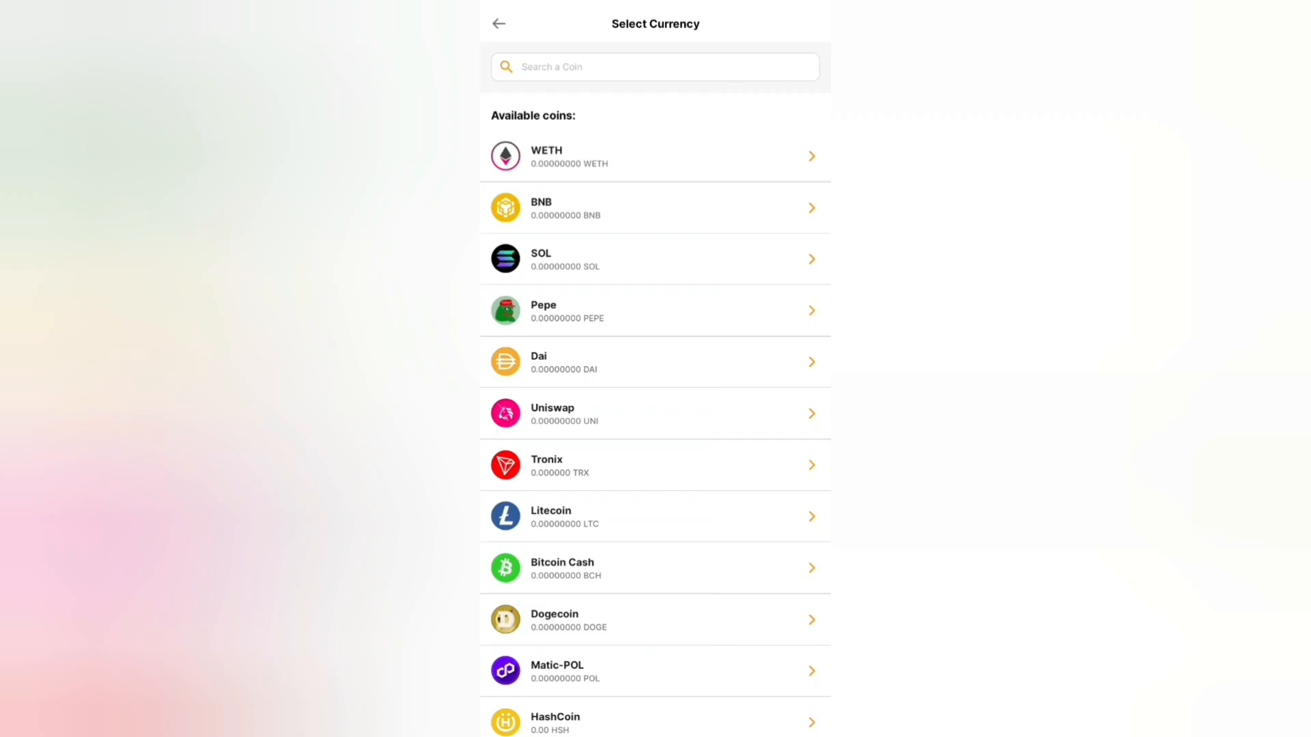
left_click(654, 67)
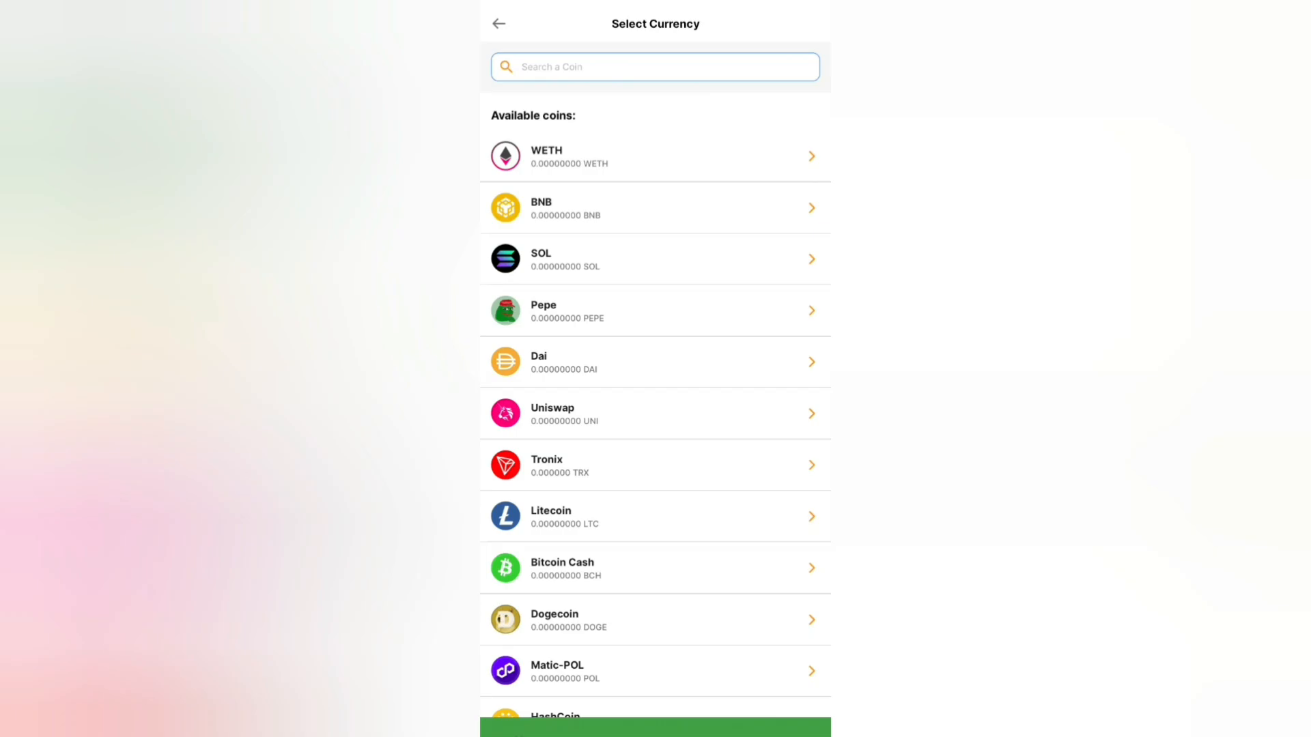
type("Ma")
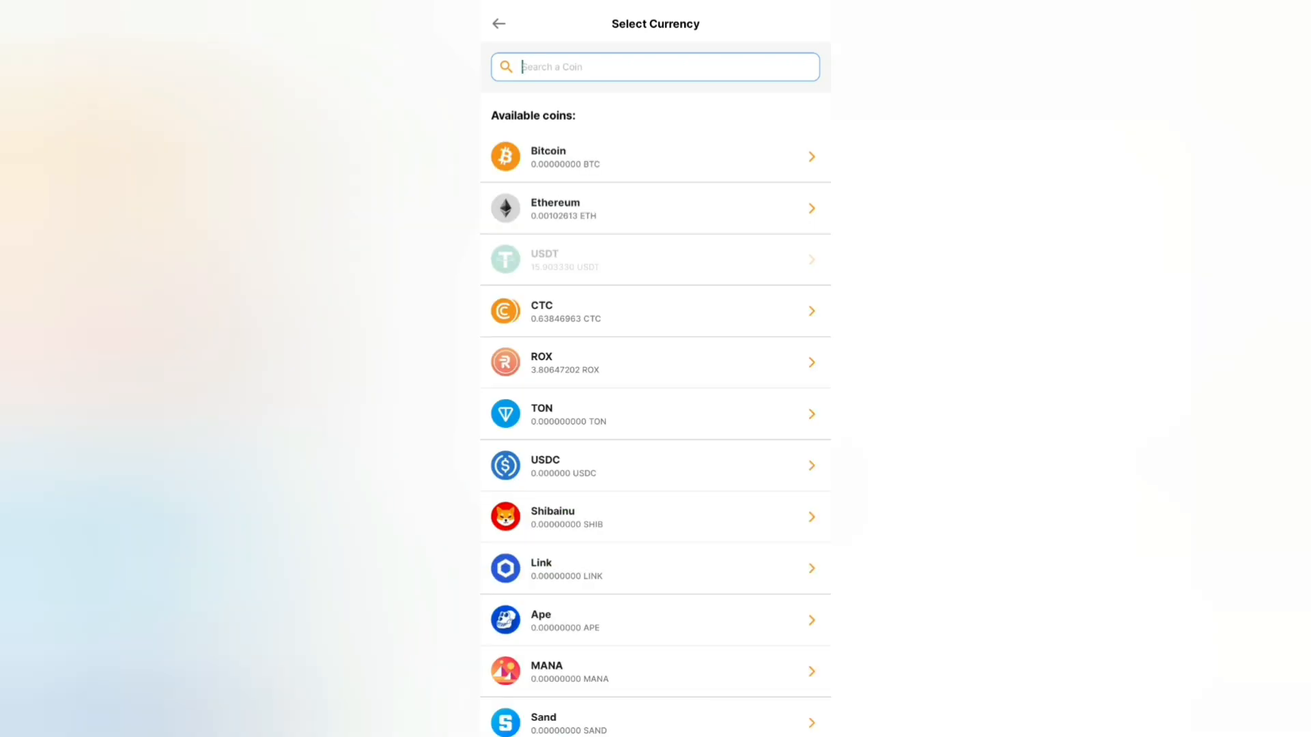
left_click(653, 259)
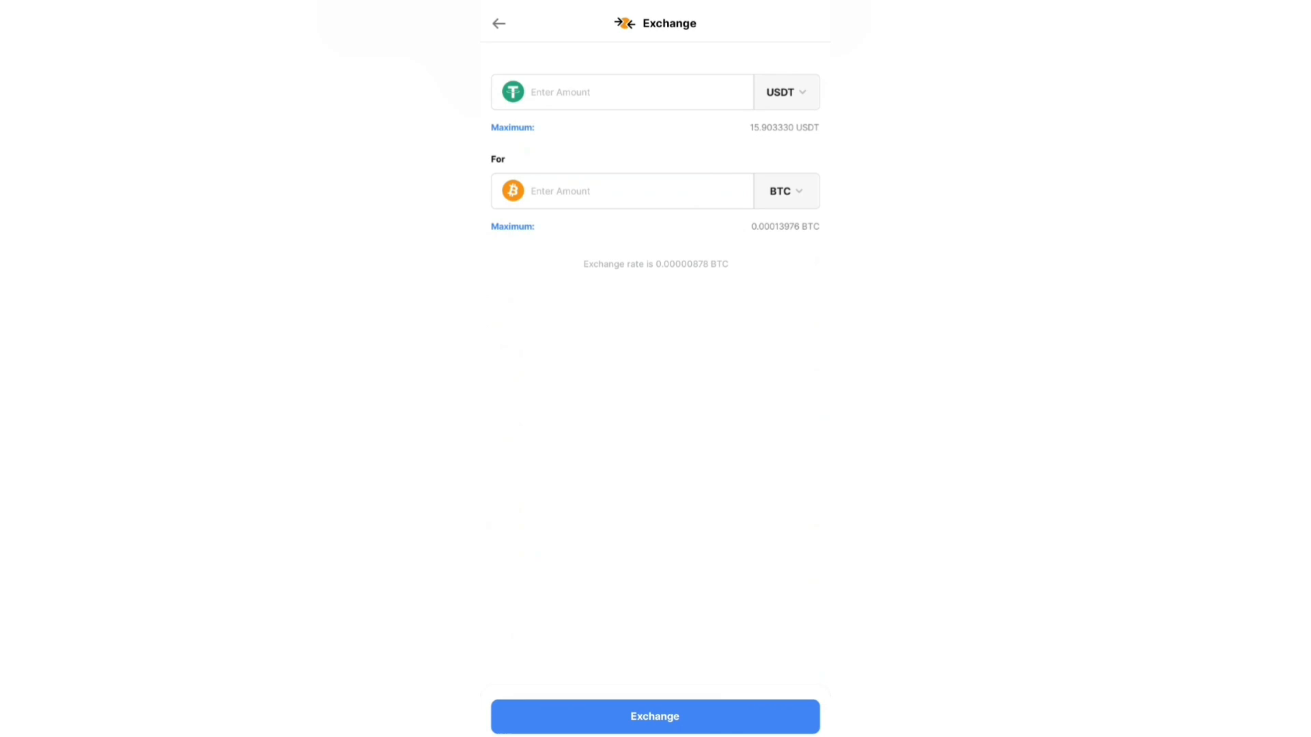
Choose ETH as target, use the full 15.903330 USDT, and proceed to review 0.00343800 ETH.
left_click(784, 191)
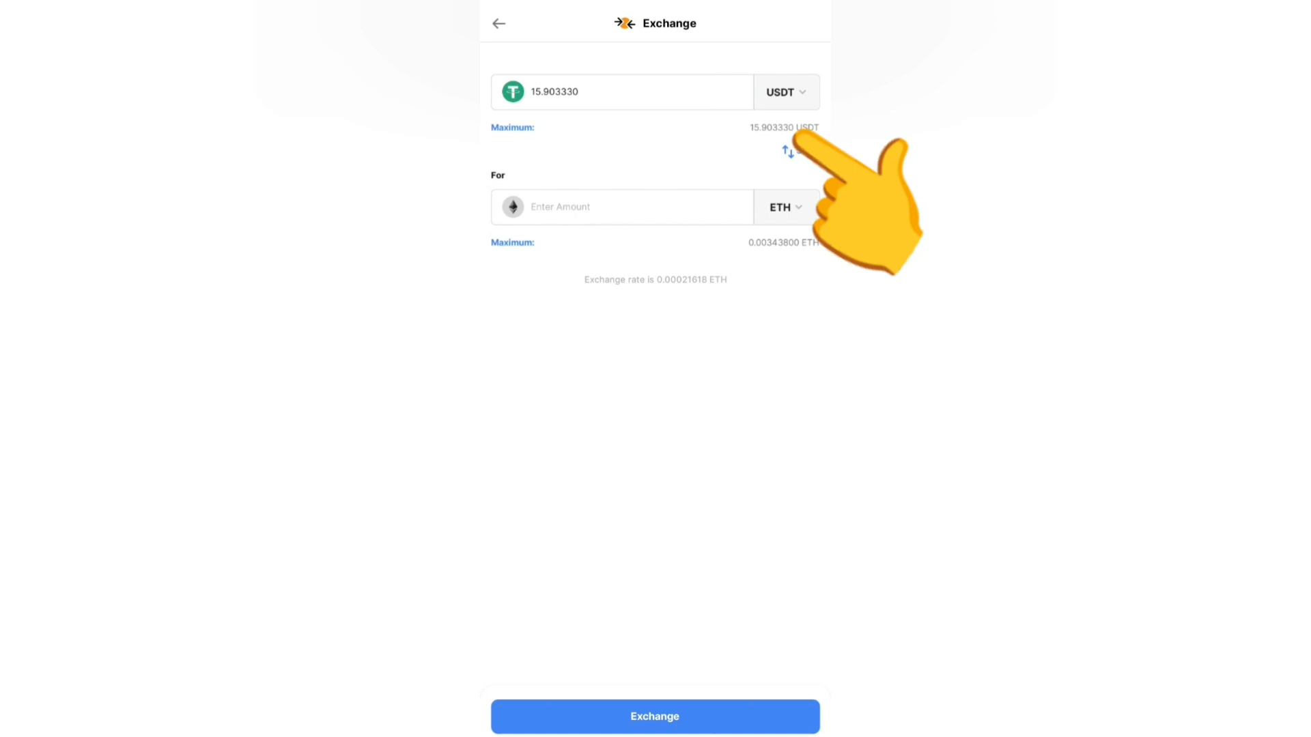
left_click(787, 151)
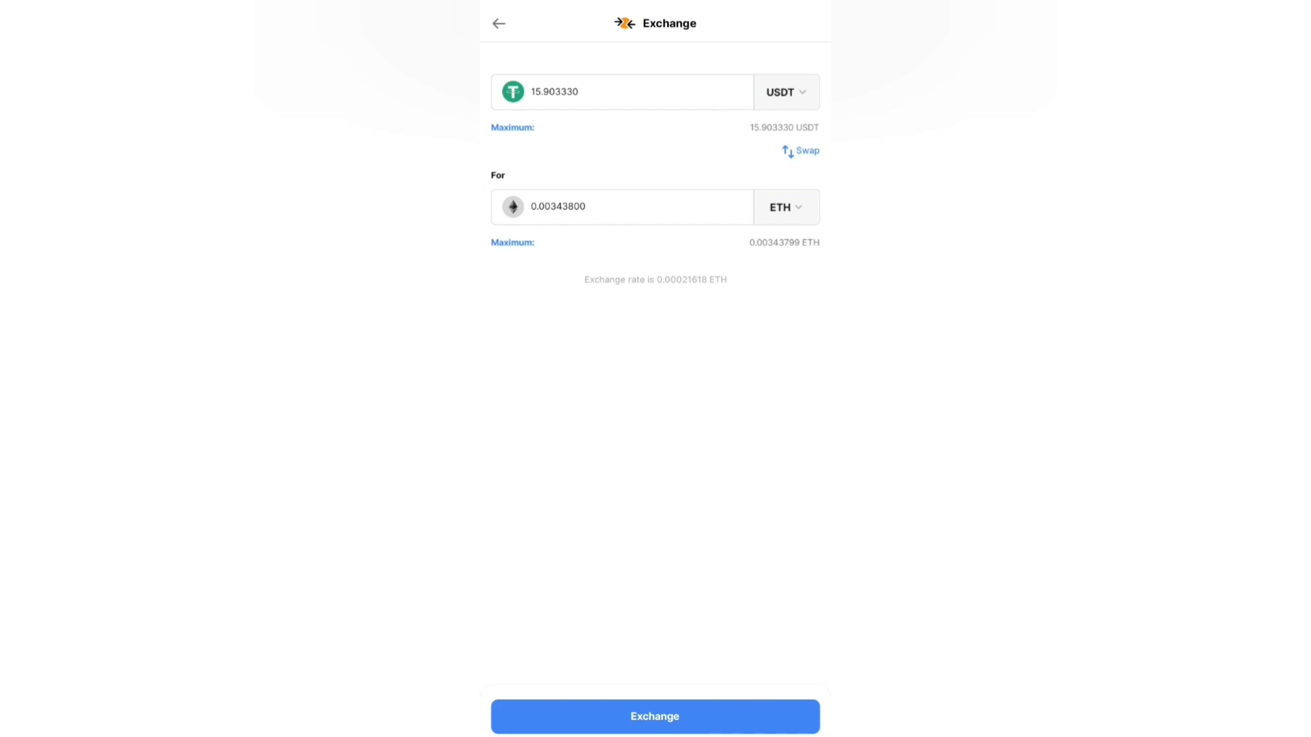
left_click(653, 716)
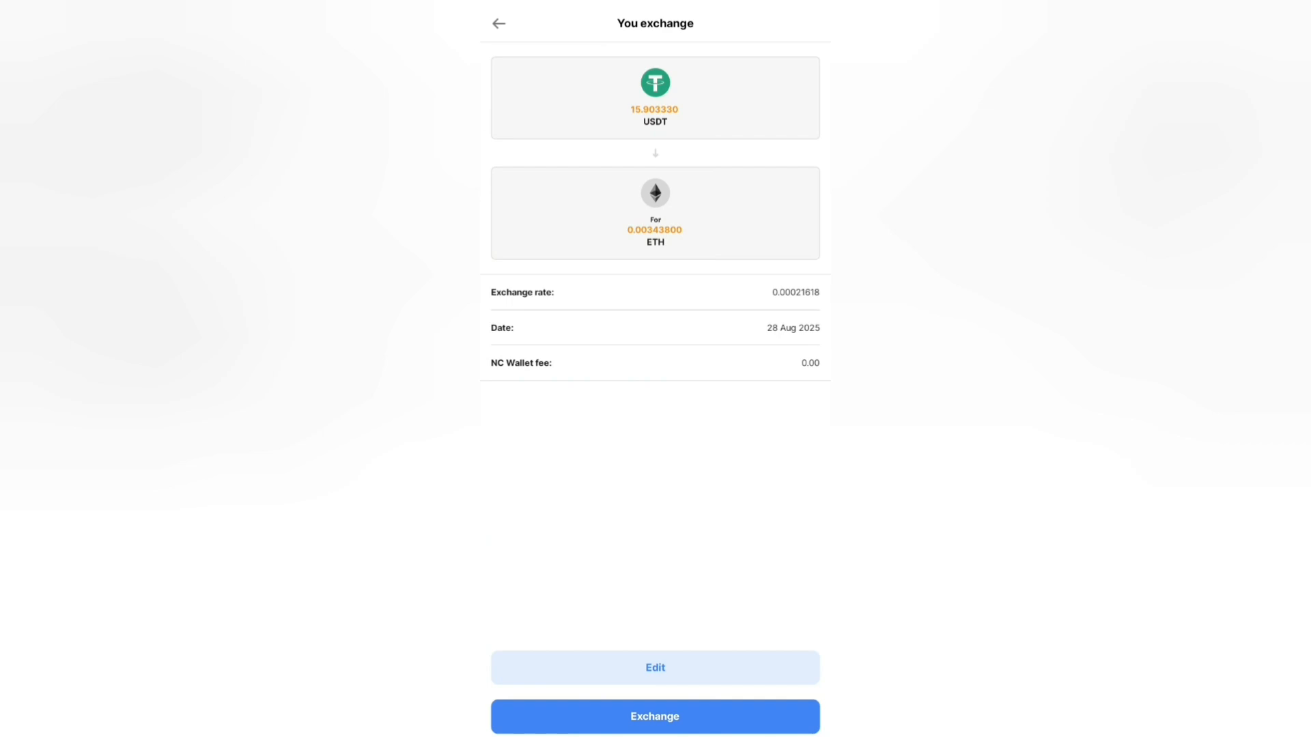
Confirm the USDT-to-ETH exchange so the Ethereum wallet shows 0.00446413 ETH.
left_click(654, 716)
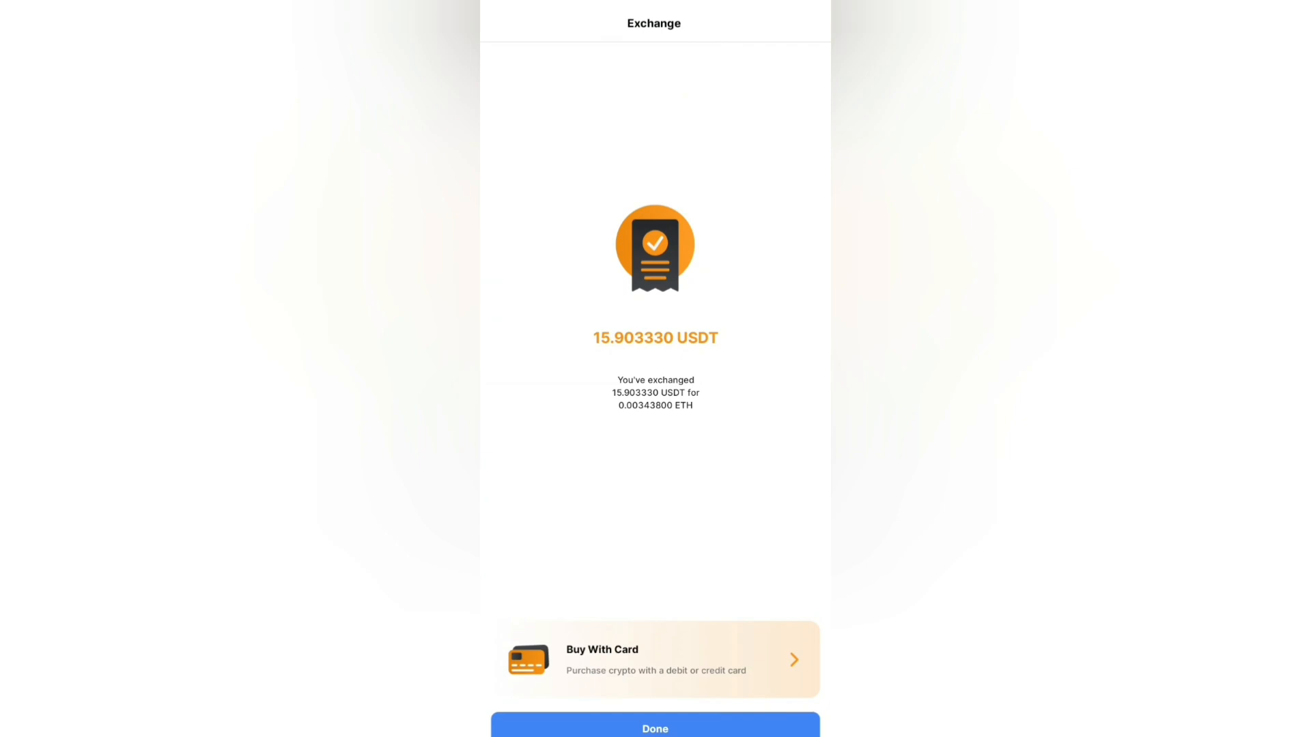
left_click(654, 728)
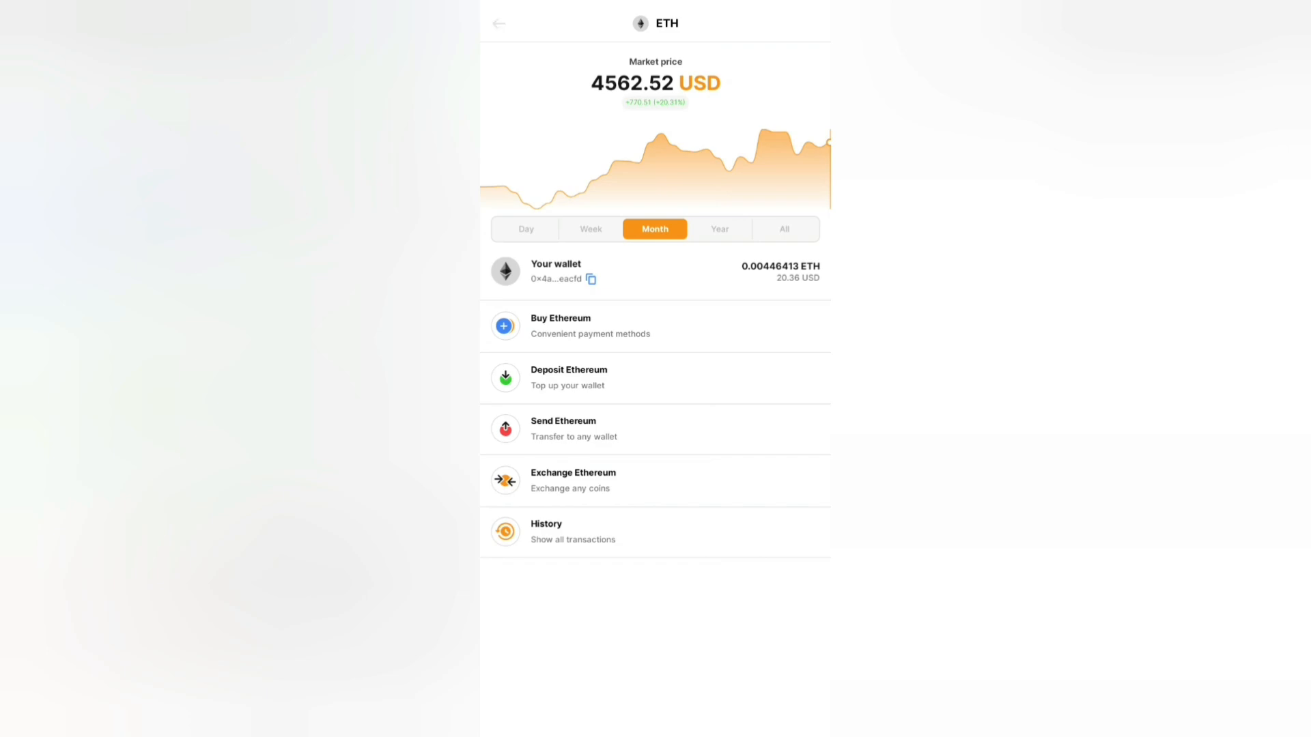
Go back to the Wallets overview listing 0 USDT, 0.00446413 ETH and 24.77 USD total.
left_click(498, 23)
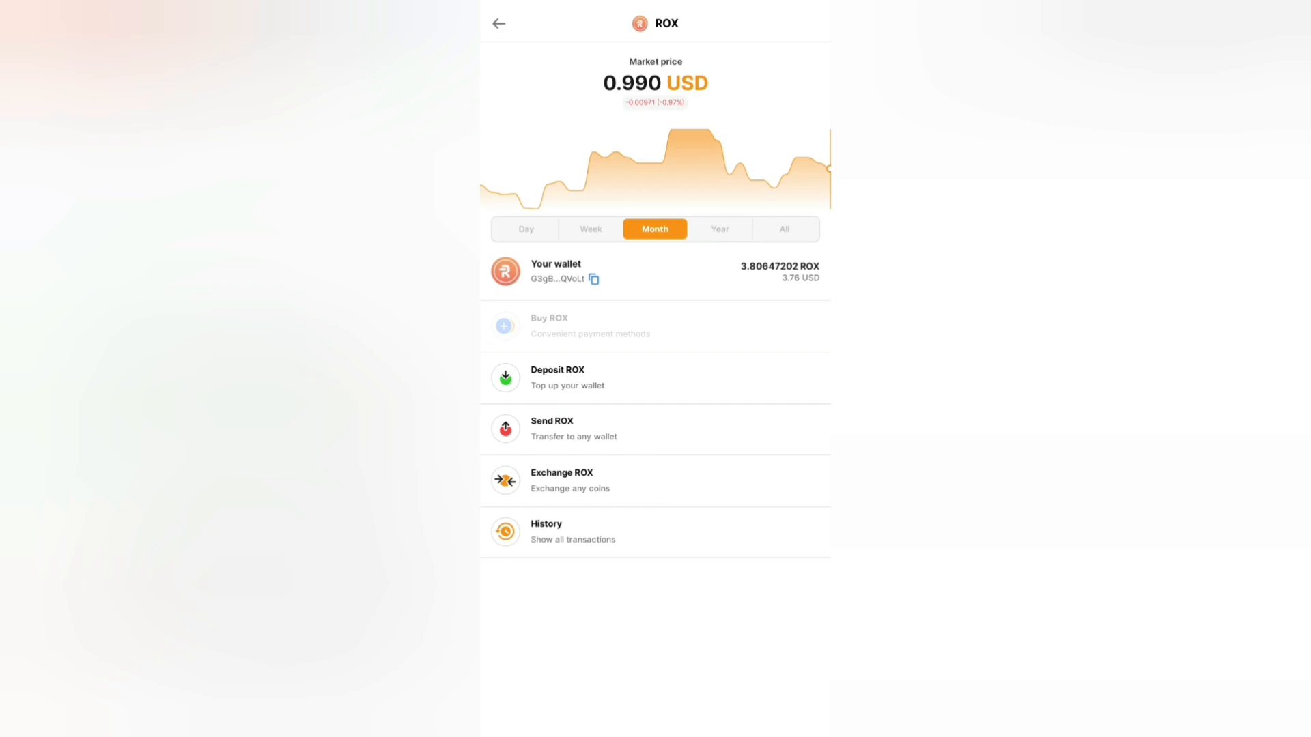
left_click(499, 23)
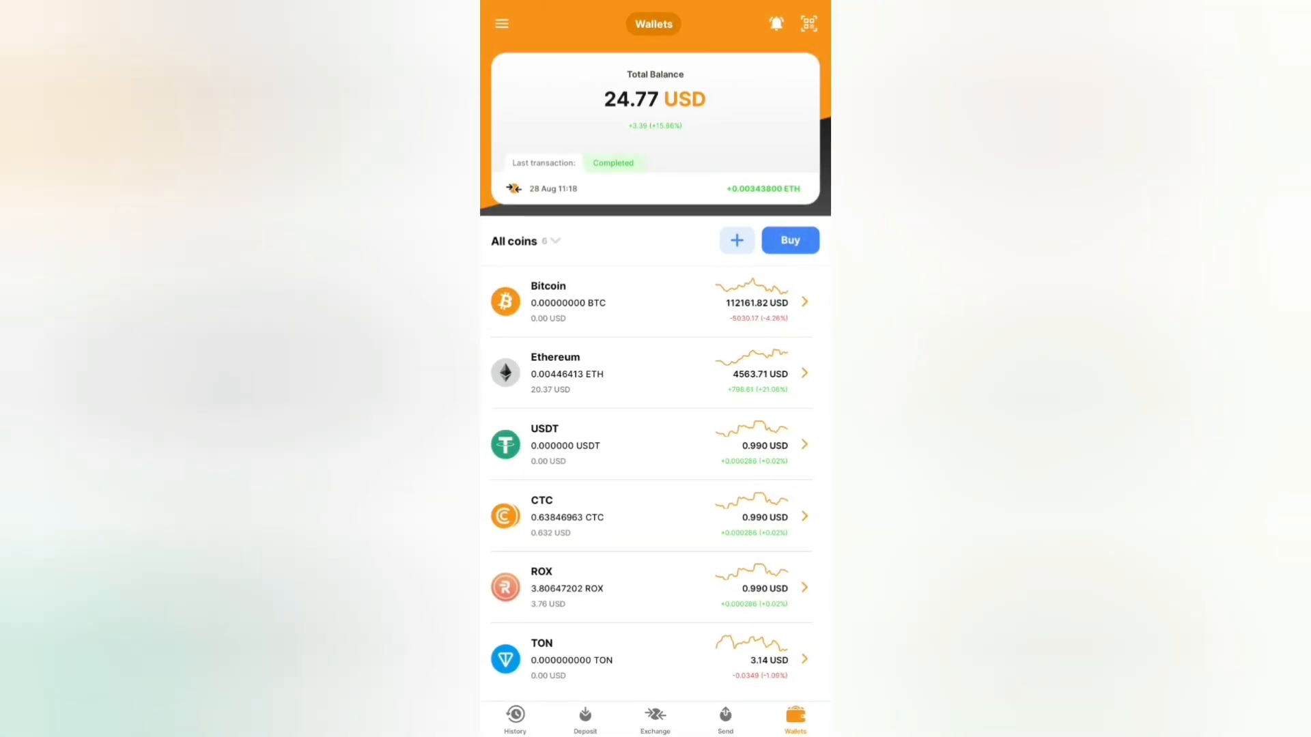